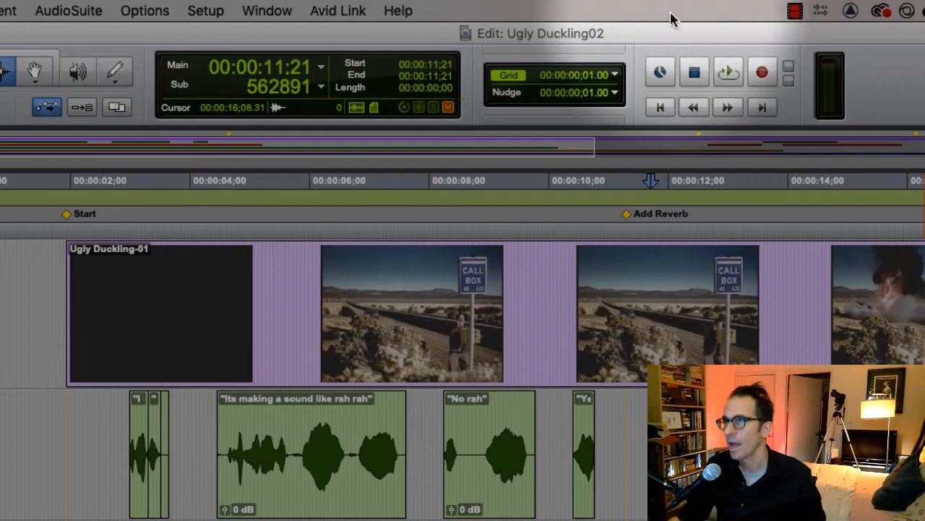
Step: Switch to the Pro Tools session window and look through the track header column choices
left_click(265, 10)
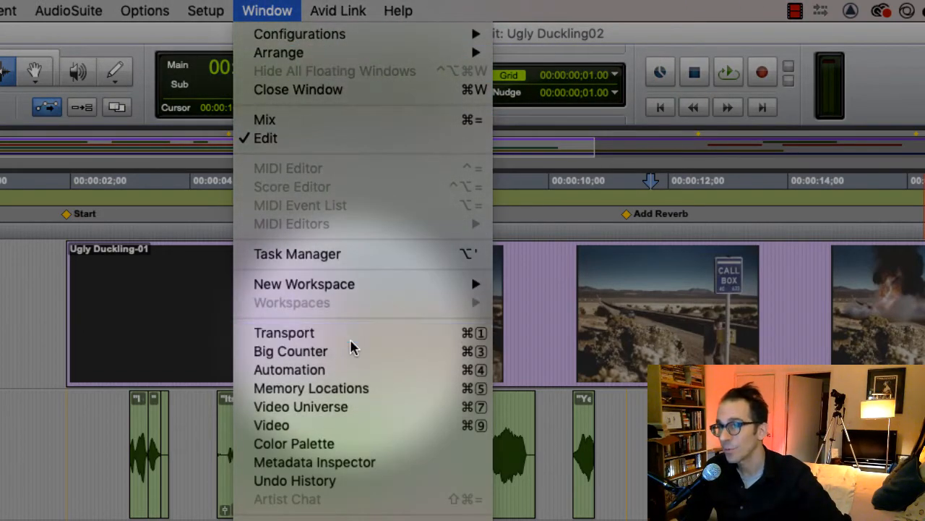
left_click(284, 332)
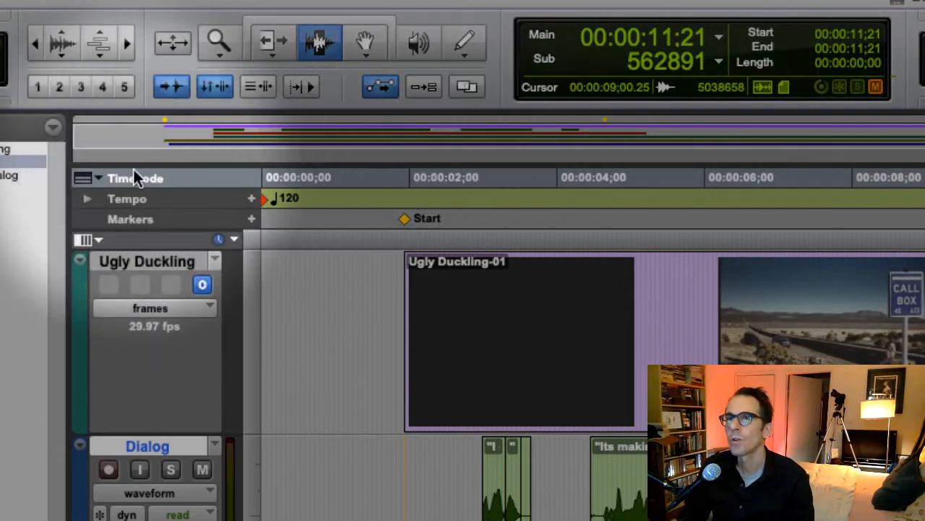
left_click(99, 179)
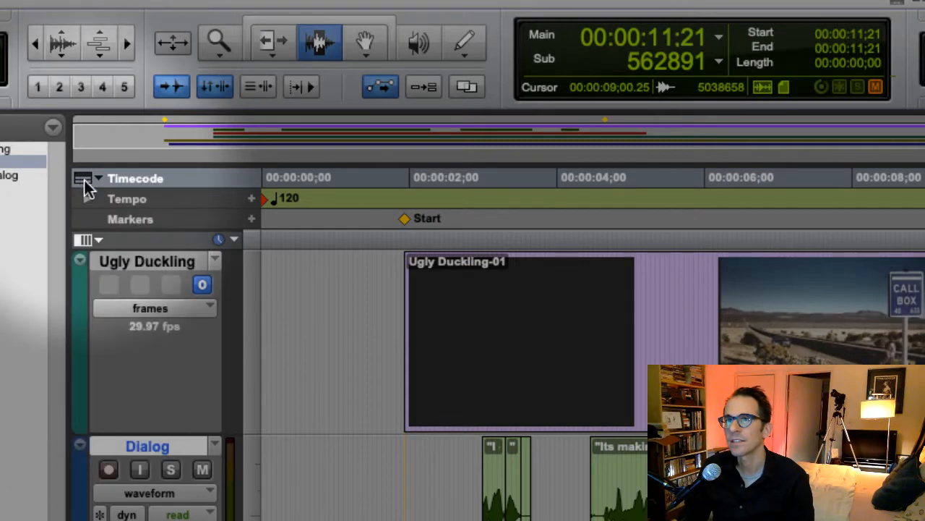
left_click(93, 239)
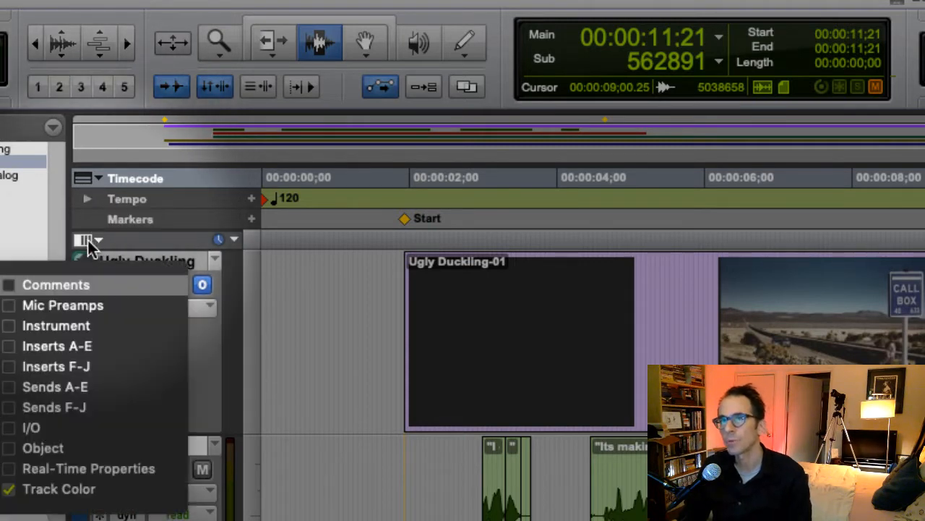
left_click(91, 240)
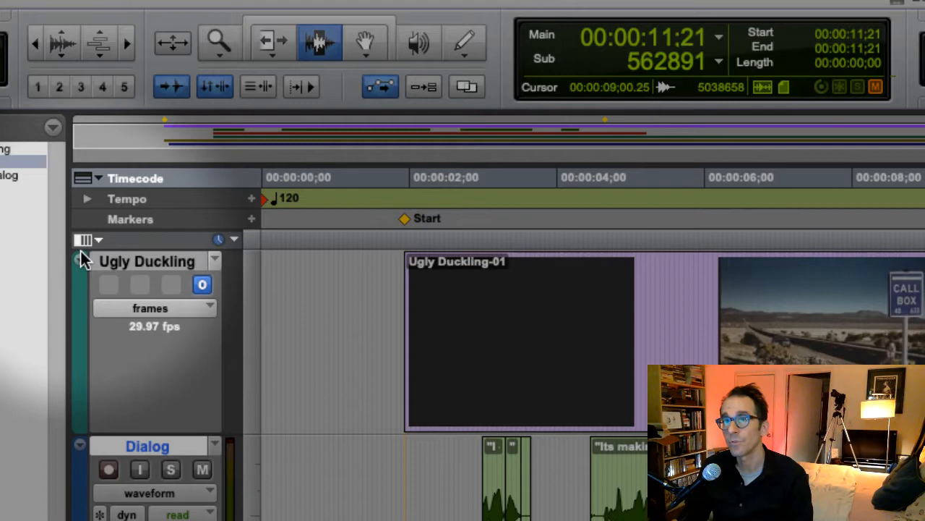
left_click(89, 179)
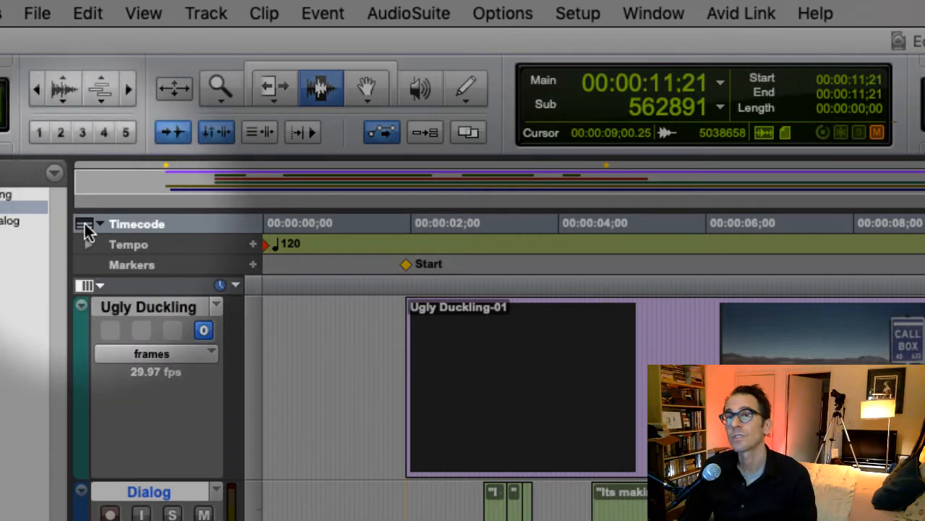
left_click(89, 224)
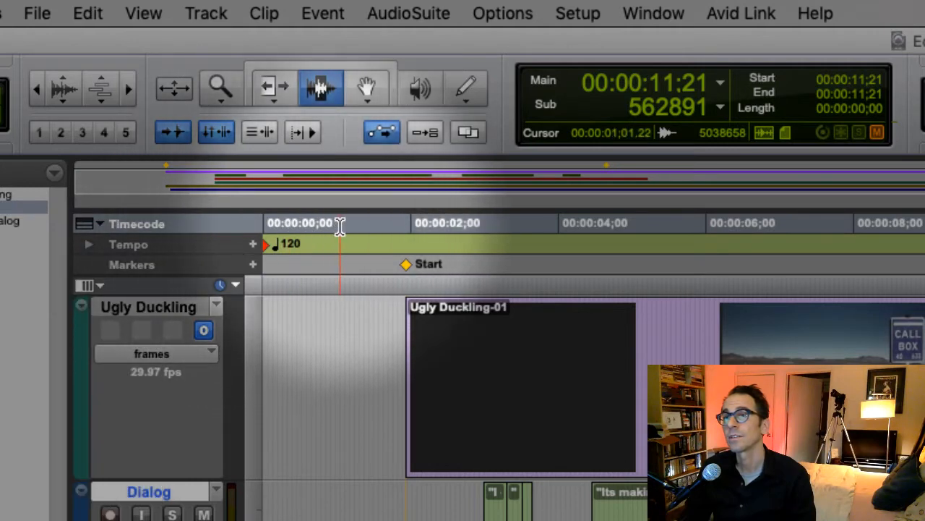
left_click(616, 223)
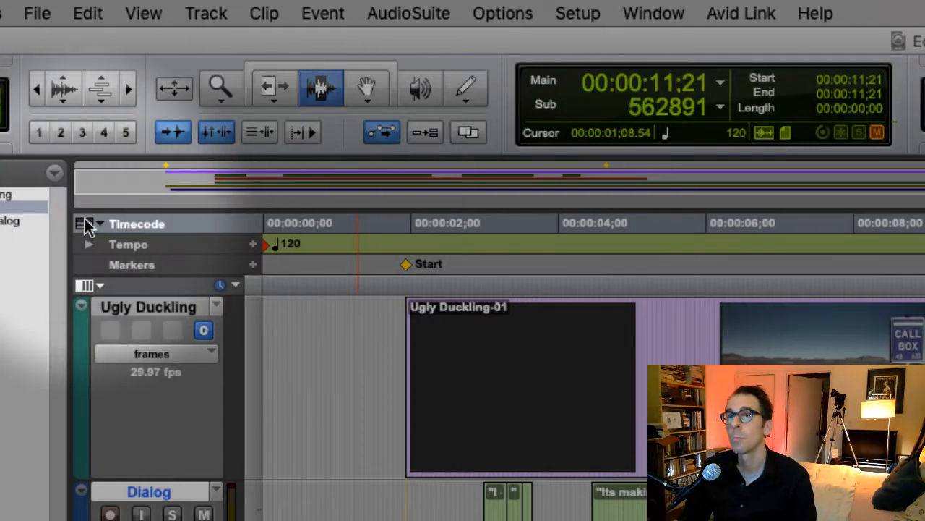
Step: Show the Min:Secs ruler, then add the Bars|Beats ruler and remove it
left_click(92, 223)
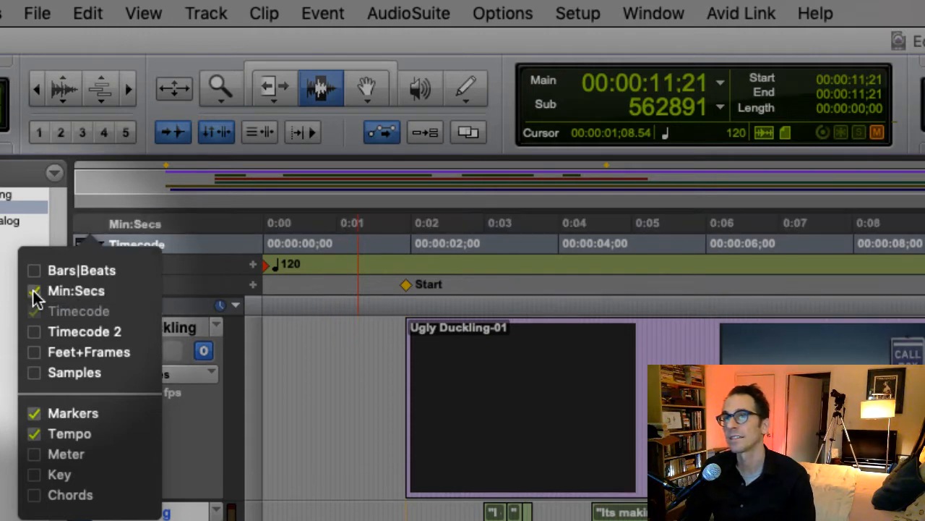
left_click(33, 291)
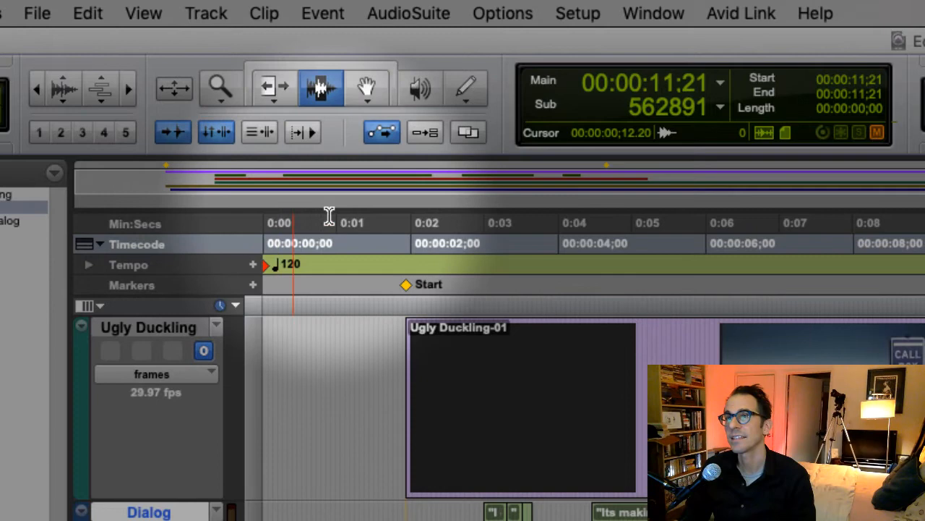
left_click(101, 243)
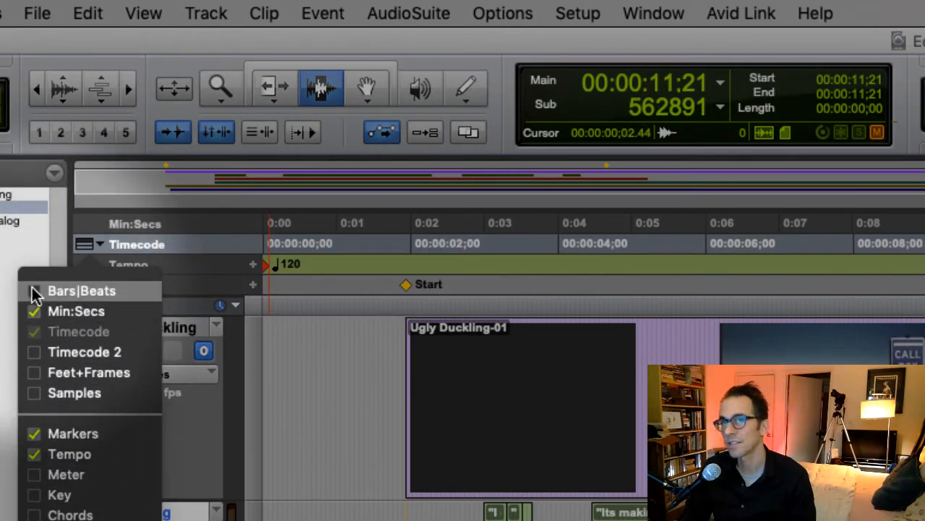
left_click(78, 290)
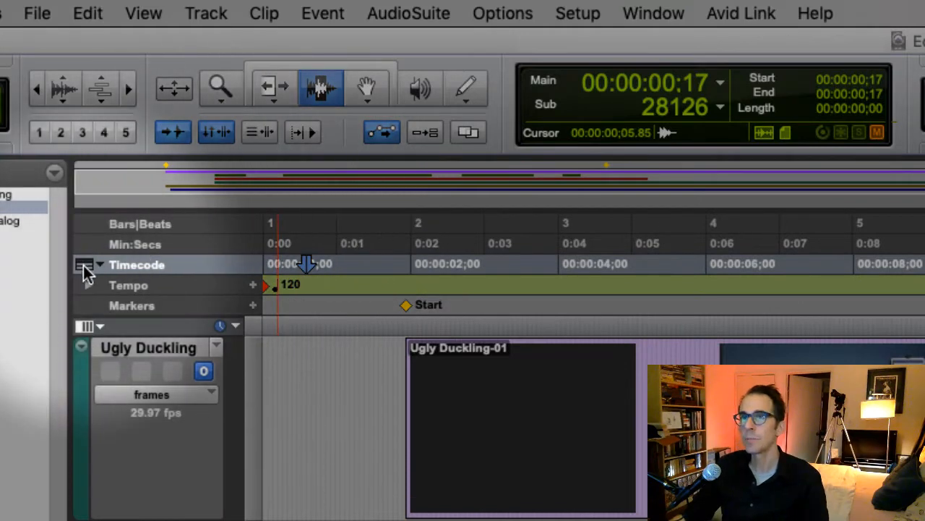
left_click(99, 265)
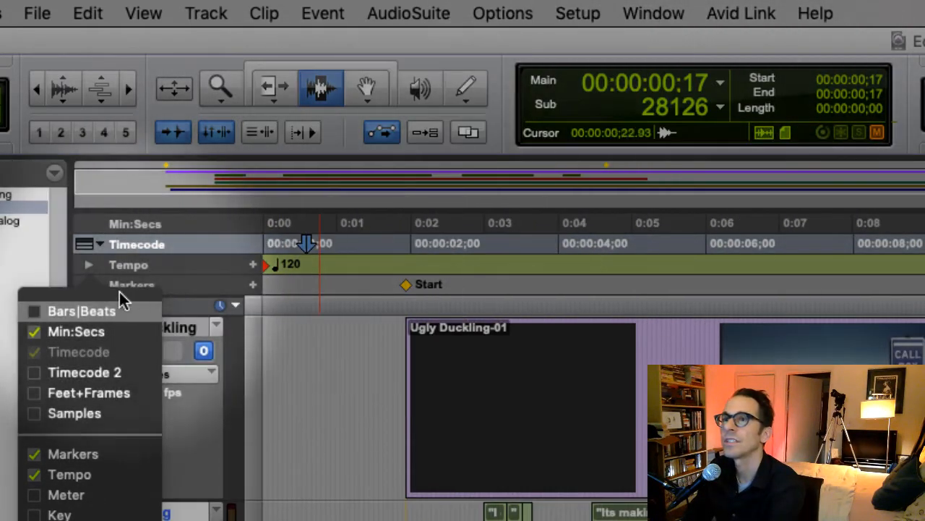
mouse_move(159, 331)
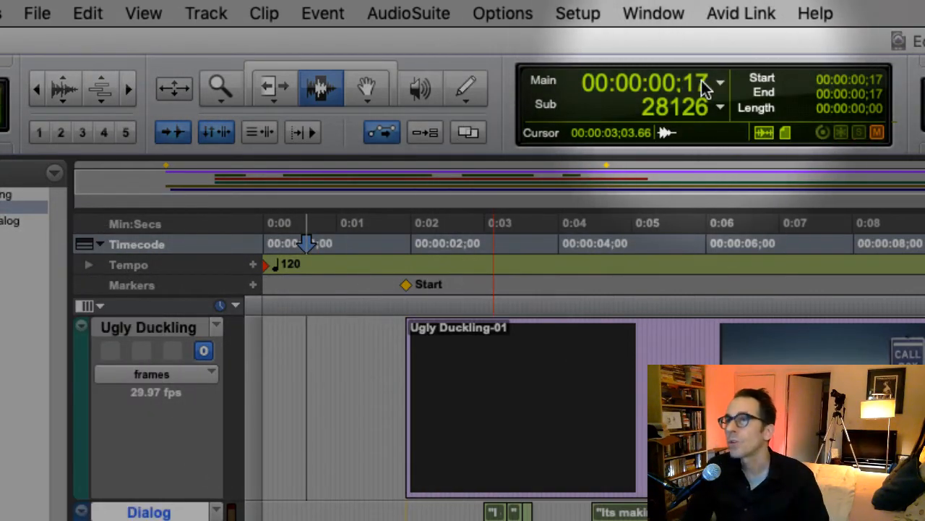
Step: Switch the main counter to Bars|Beats and back to Timecode, then set the sub counter format
left_click(722, 82)
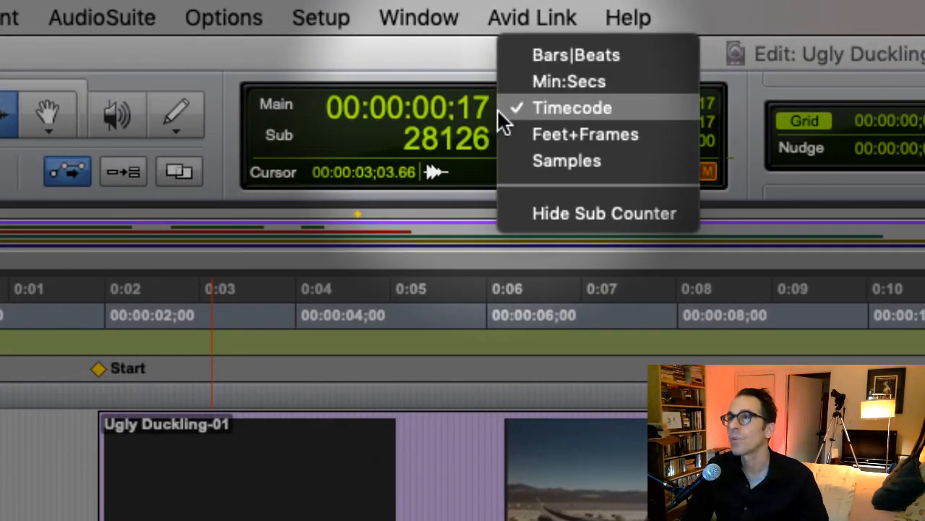
left_click(580, 55)
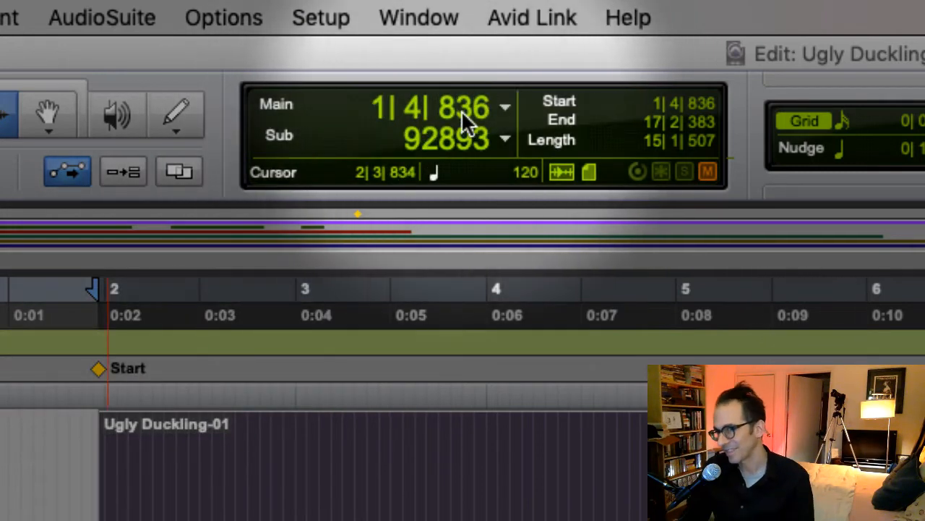
mouse_move(538, 126)
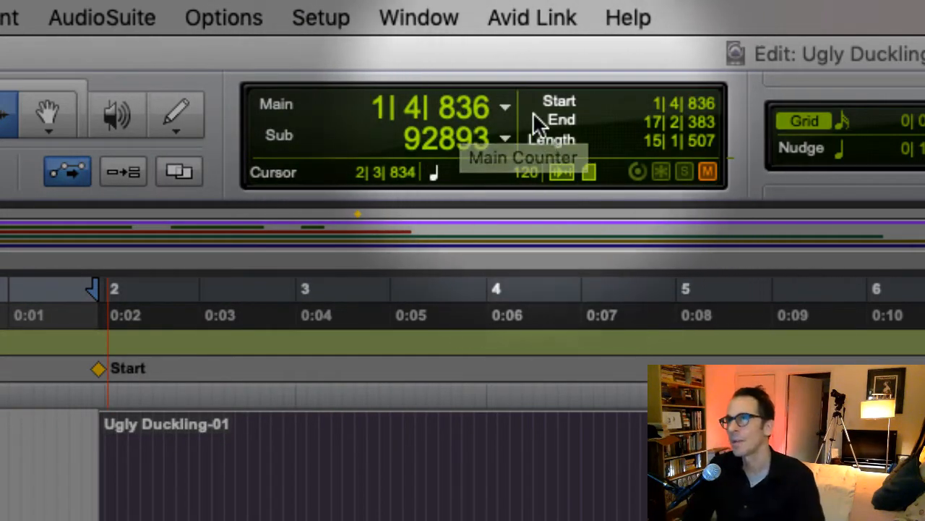
left_click(506, 108)
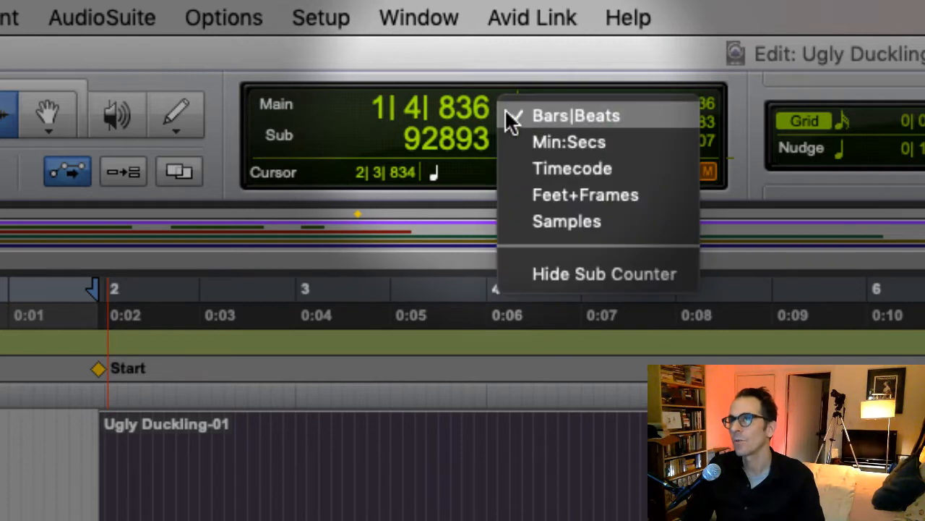
left_click(572, 168)
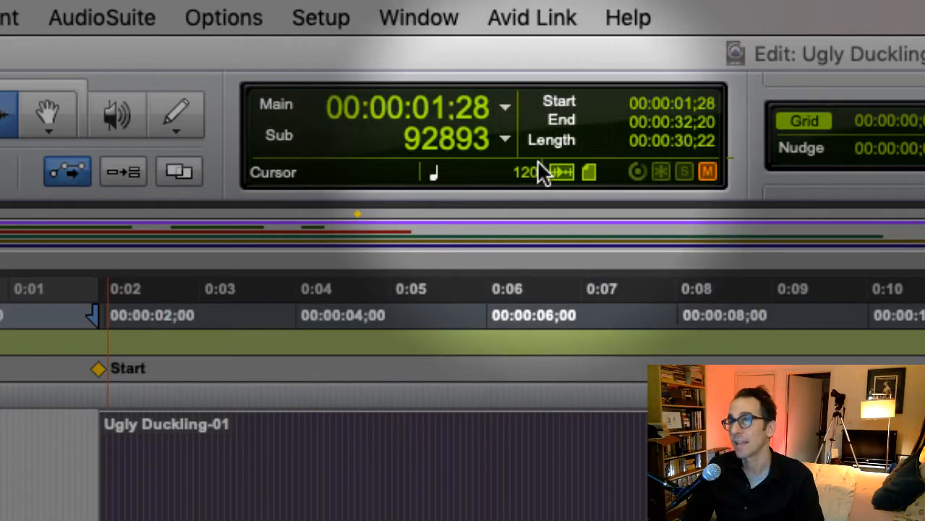
mouse_move(380, 151)
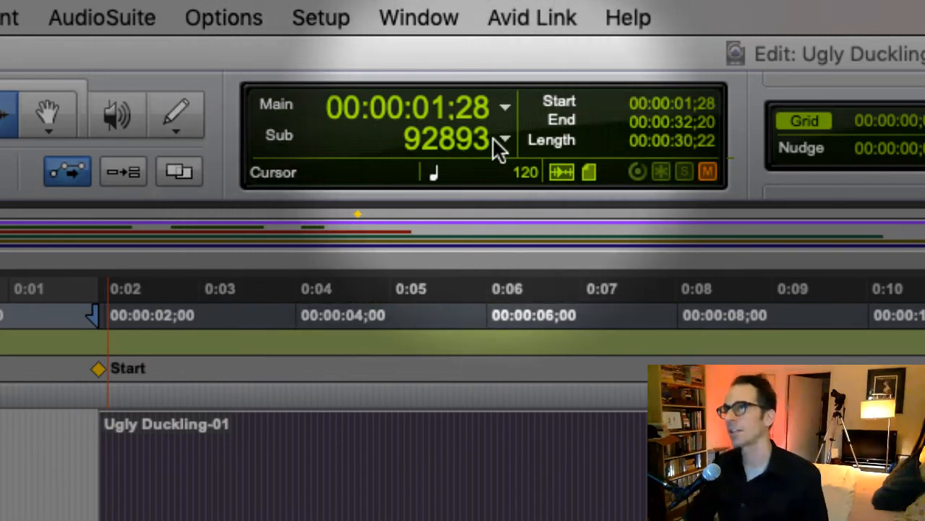
left_click(506, 137)
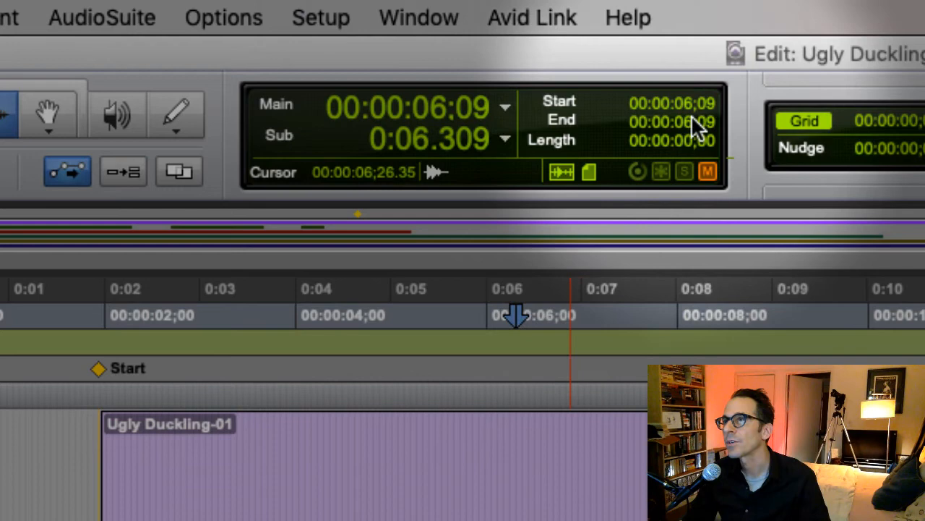
mouse_move(701, 116)
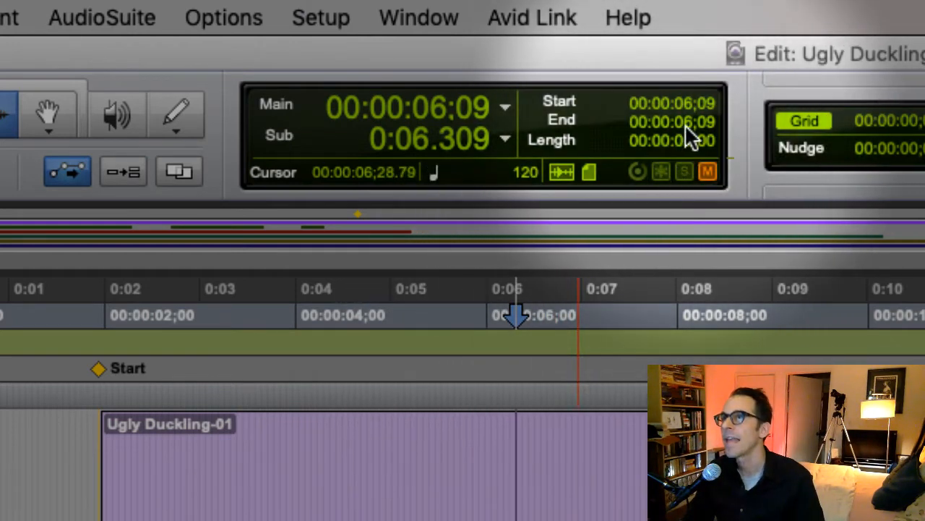
mouse_move(659, 172)
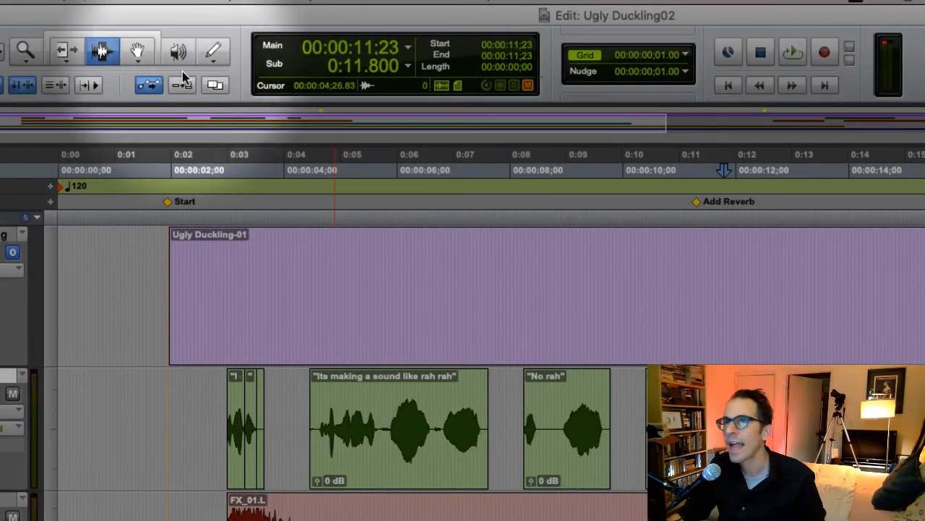
left_click(137, 49)
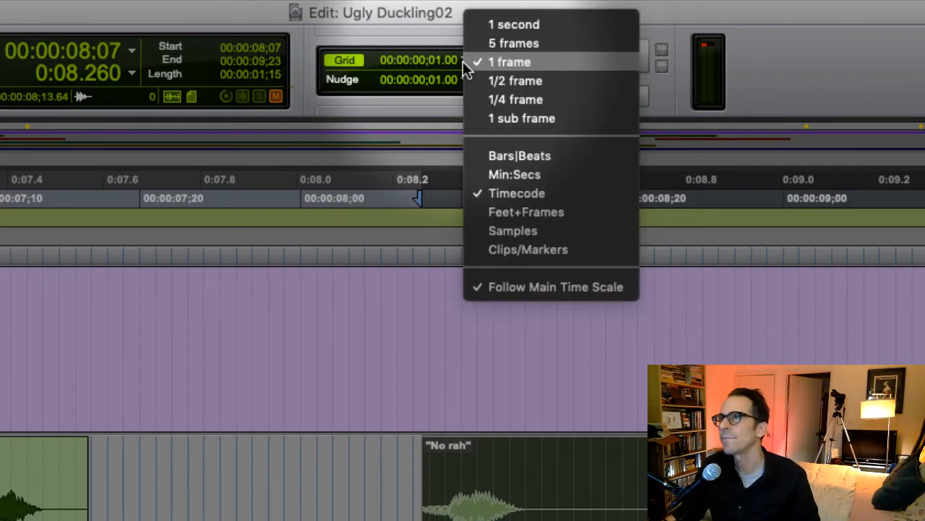
mouse_move(483, 26)
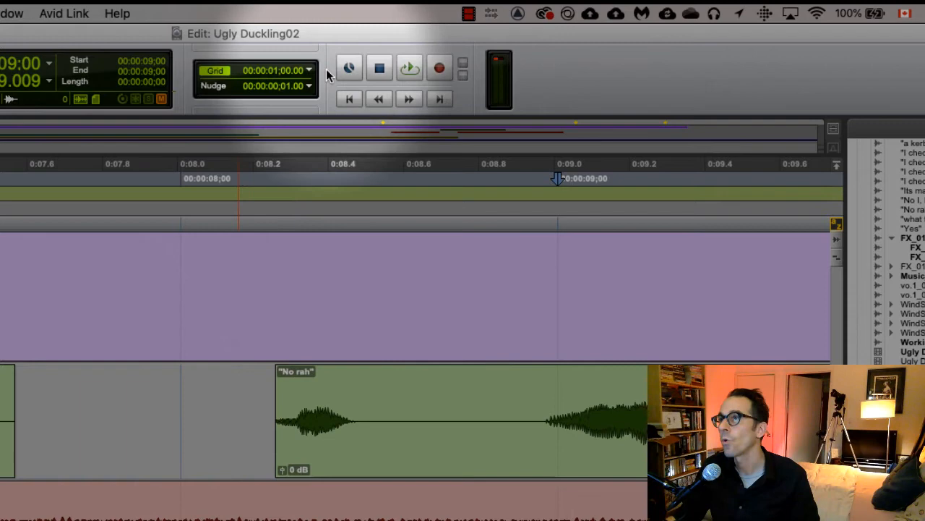
Step: Change the grid value to 5 frames, then to a finer value like 1/2 frame
left_click(306, 70)
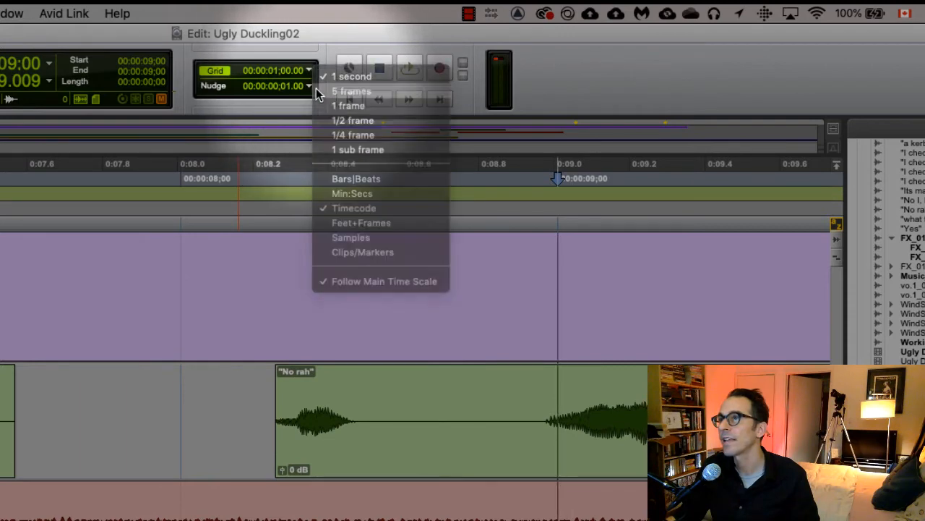
left_click(348, 72)
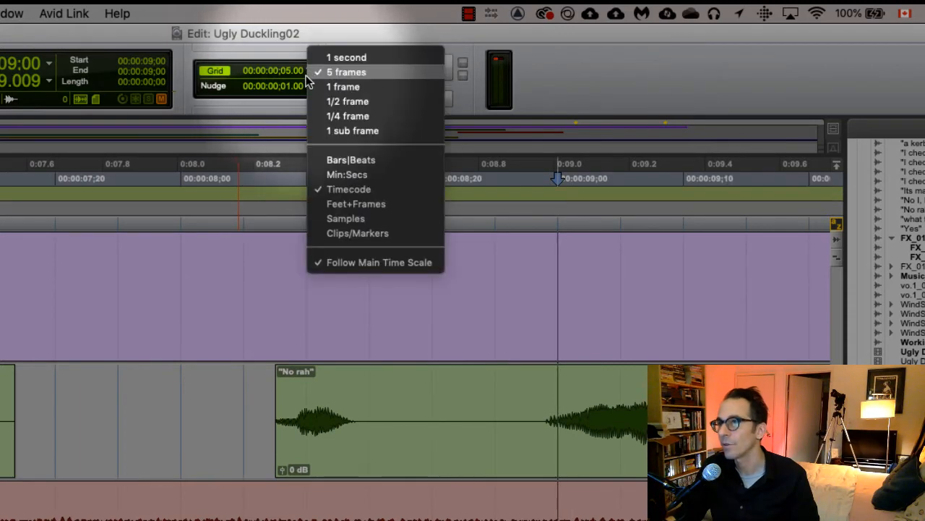
left_click(343, 86)
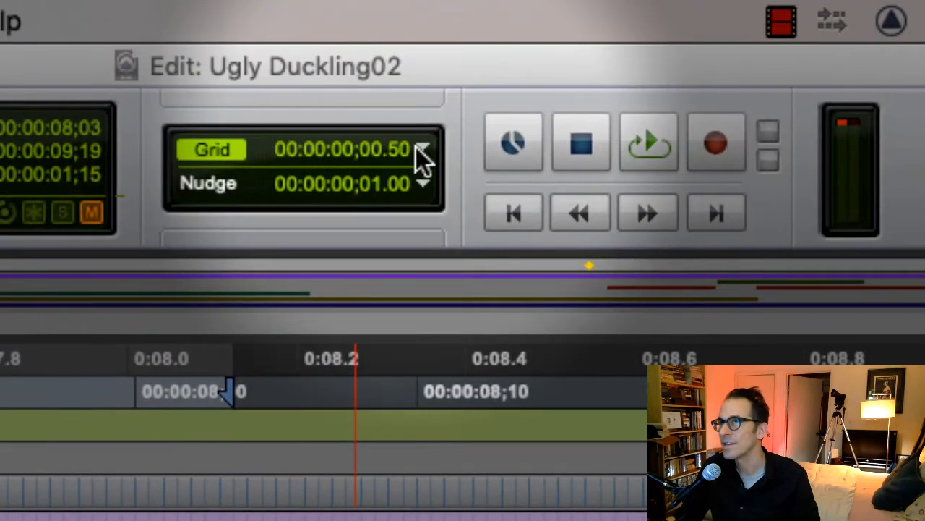
left_click(423, 155)
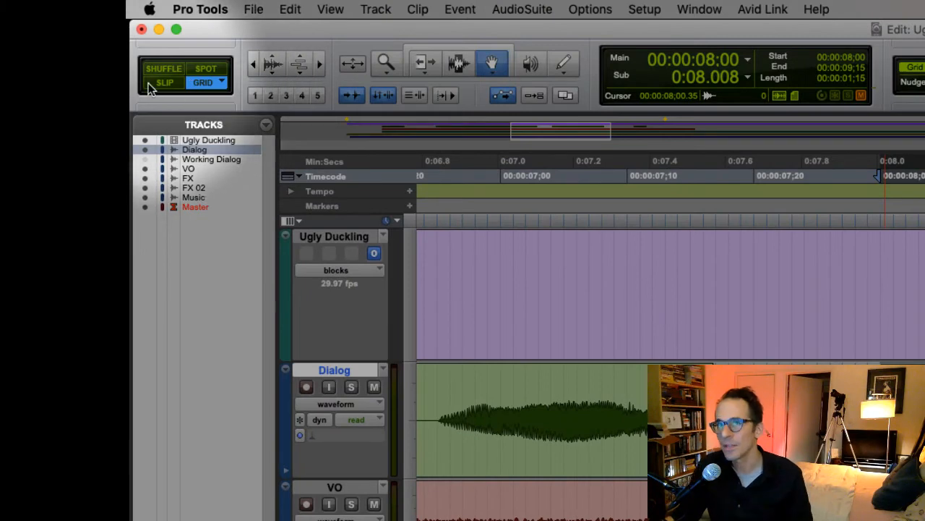
Step: Set the grid to 1 frame and the nudge to 1 second
left_click(164, 83)
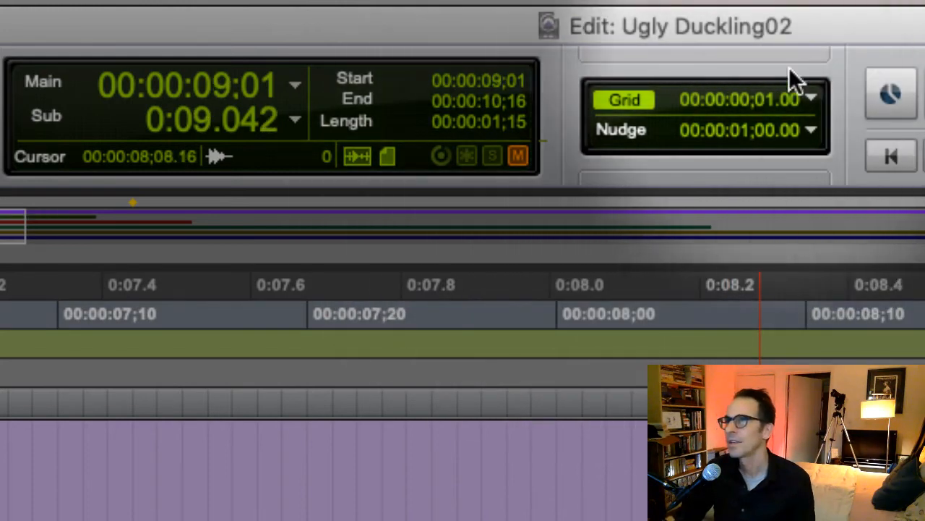
Step: Set the nudge value to 1/2 frame
left_click(814, 99)
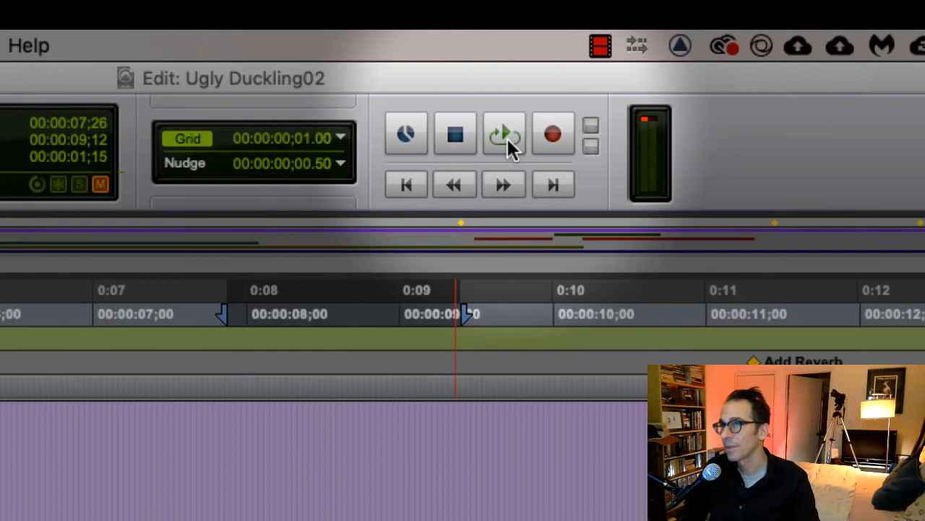
Step: Loop-play the 00:00:07;26–00:00:09;12 selection, then stop playback
left_click(504, 135)
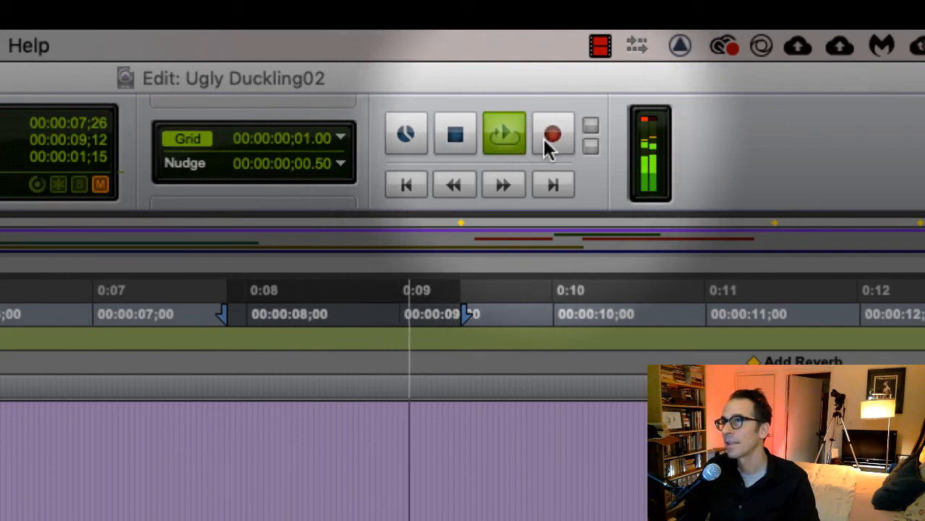
left_click(454, 135)
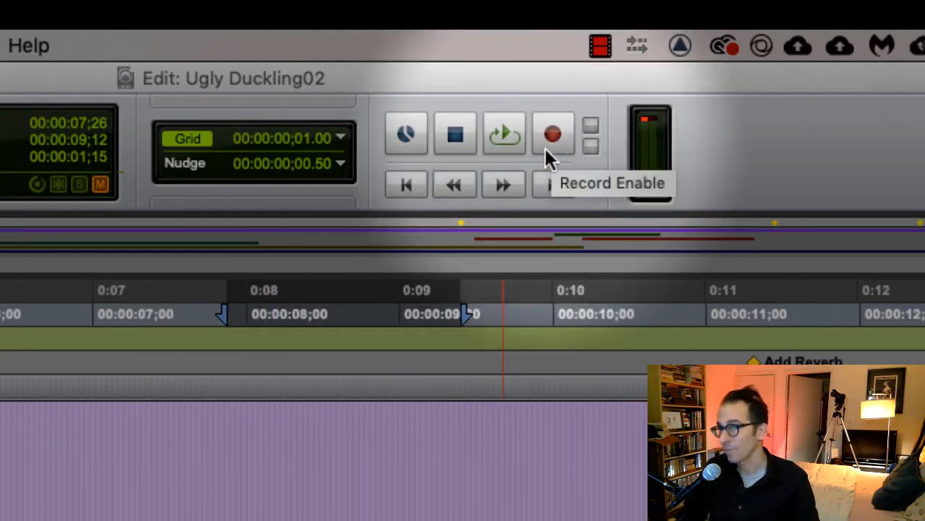
mouse_move(423, 195)
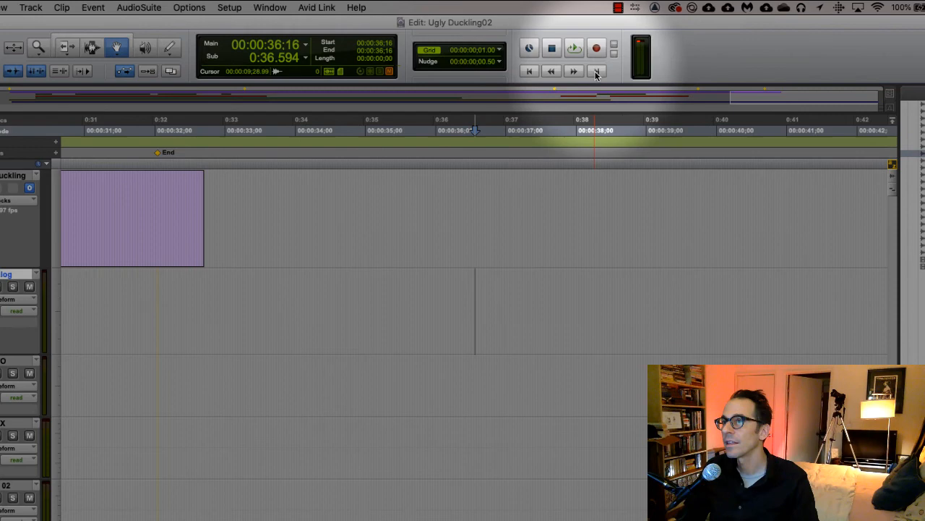
Step: Shuttle the playhead from zero forward and back, ending at 00:00:36;16
left_click(529, 71)
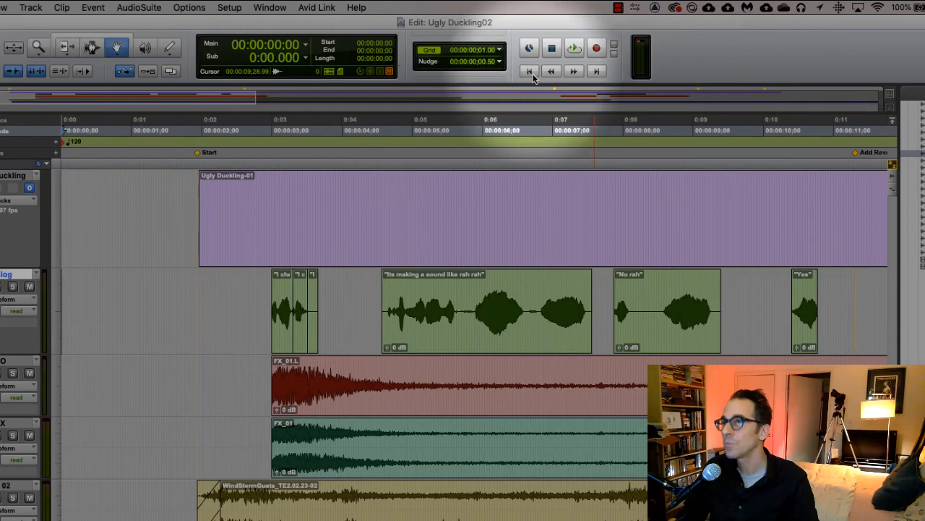
mouse_move(527, 71)
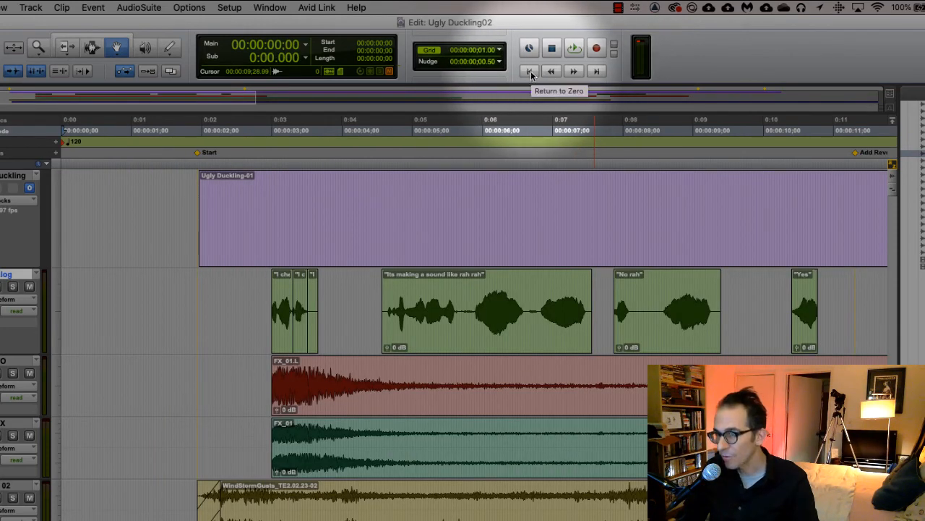
mouse_move(594, 71)
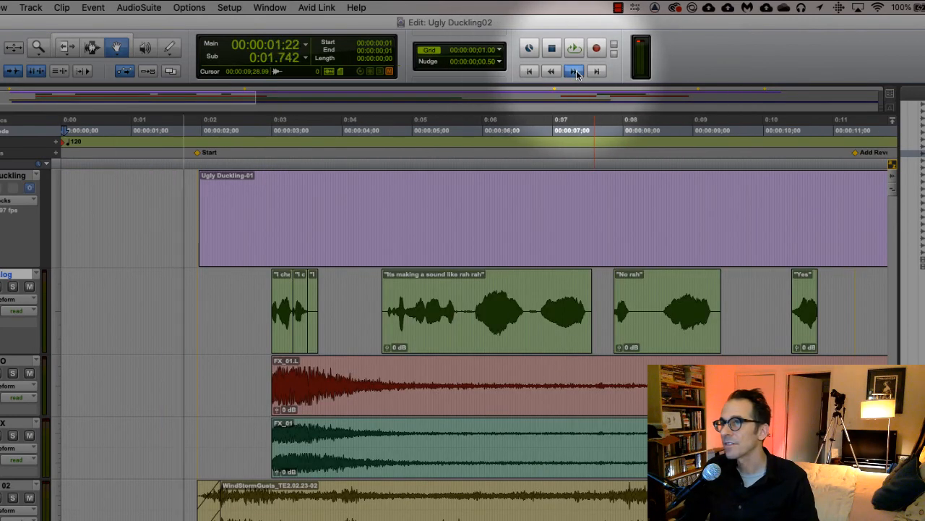
left_click(574, 72)
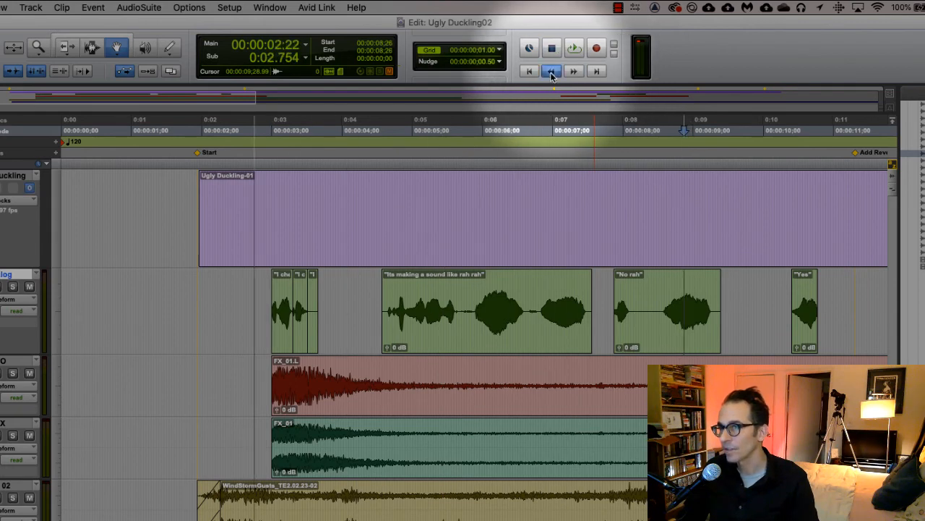
left_click(528, 71)
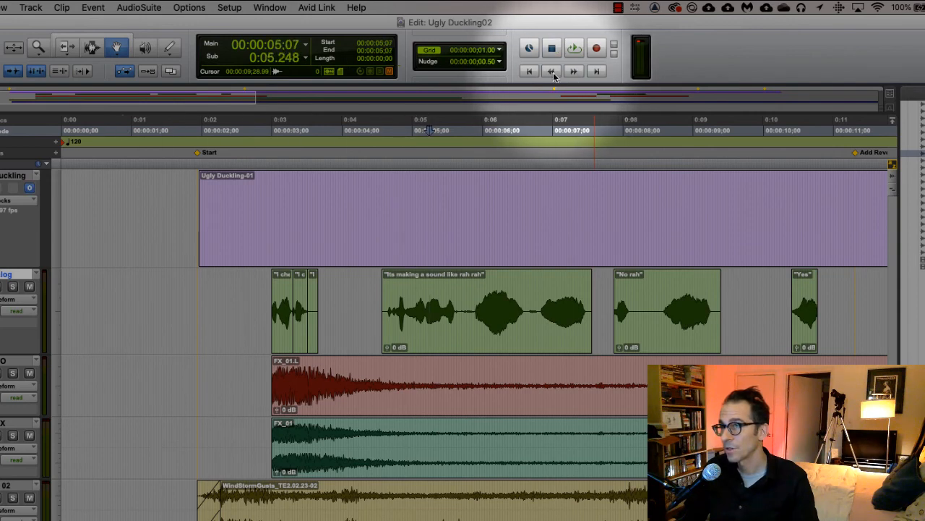
left_click(527, 71)
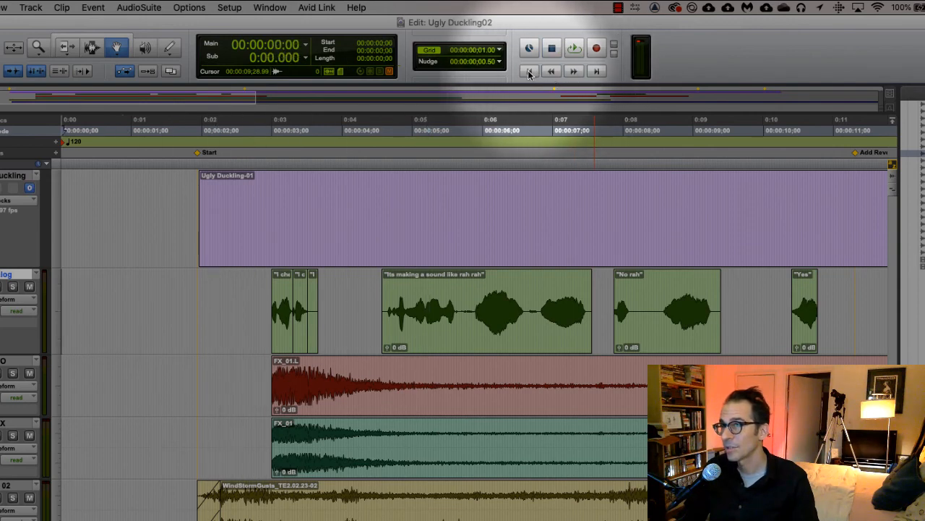
left_click(594, 71)
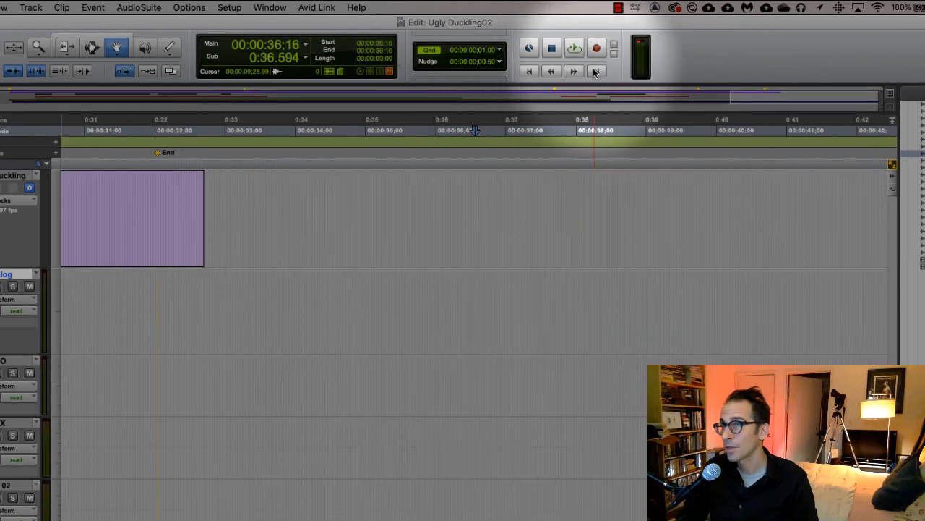